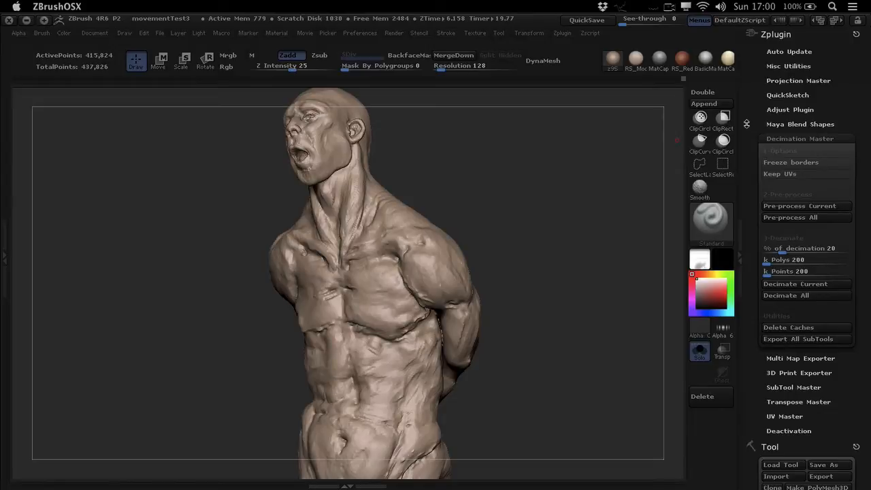
pyautogui.moveTo(746, 126)
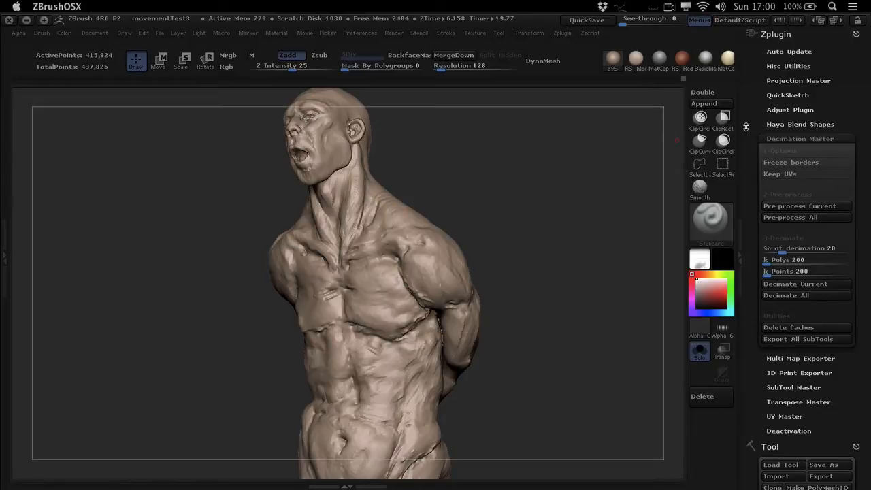
pyautogui.moveTo(711, 125)
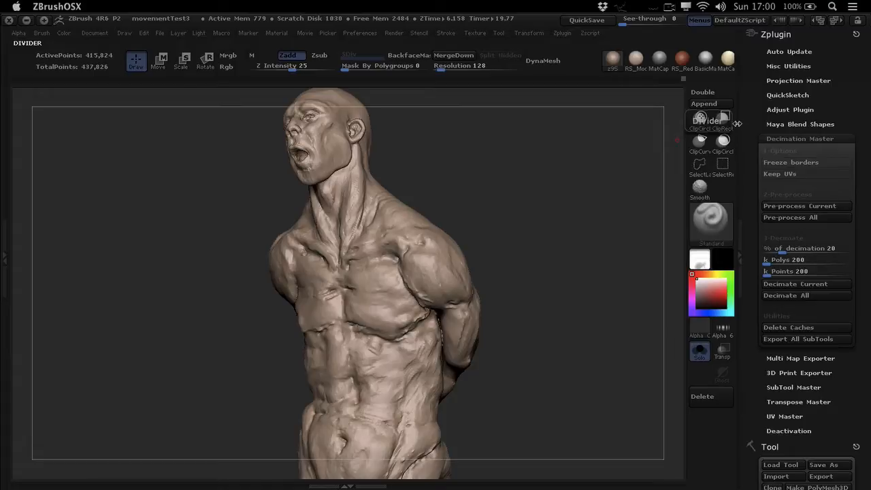
pyautogui.moveTo(746, 120)
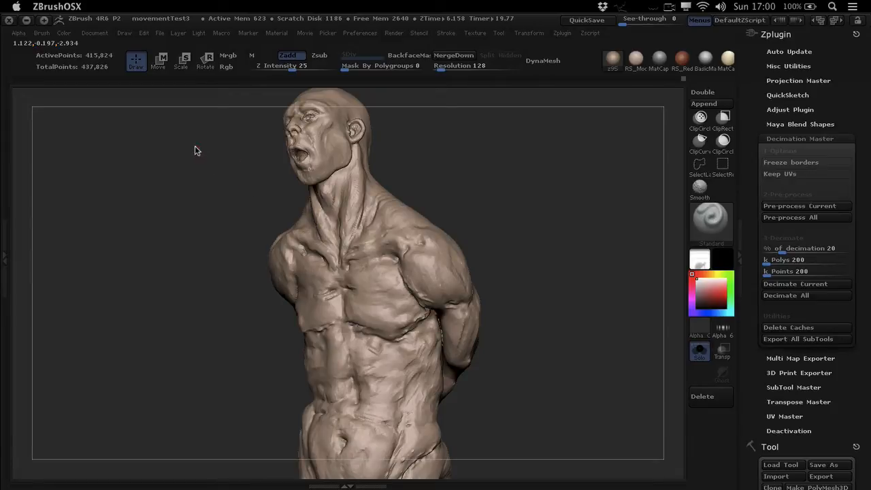
pyautogui.moveTo(98, 141)
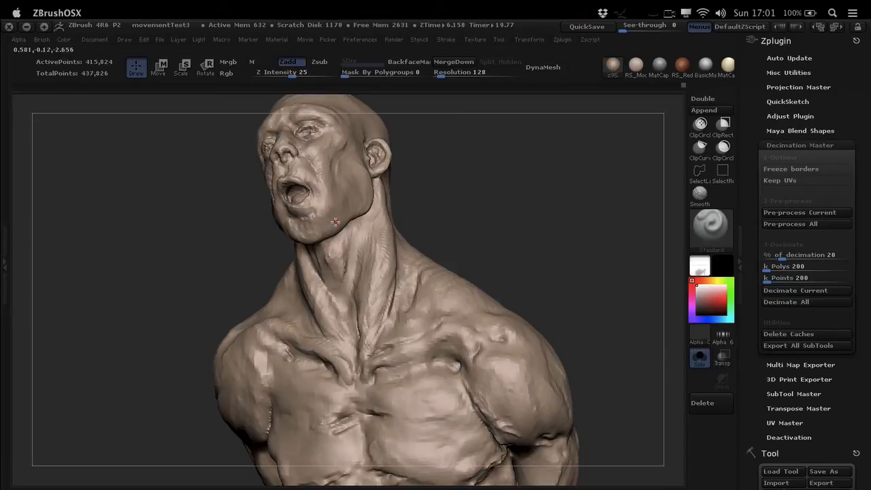
pyautogui.moveTo(346, 239)
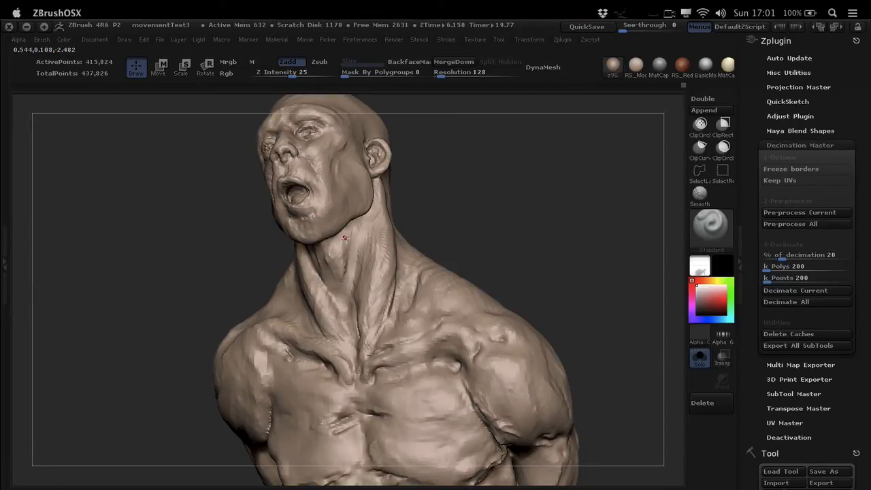
# Turn the bust to view the face from below and reopen the Decimation Master options.
pyautogui.moveTo(346, 239); pyautogui.dragTo(370, 232)
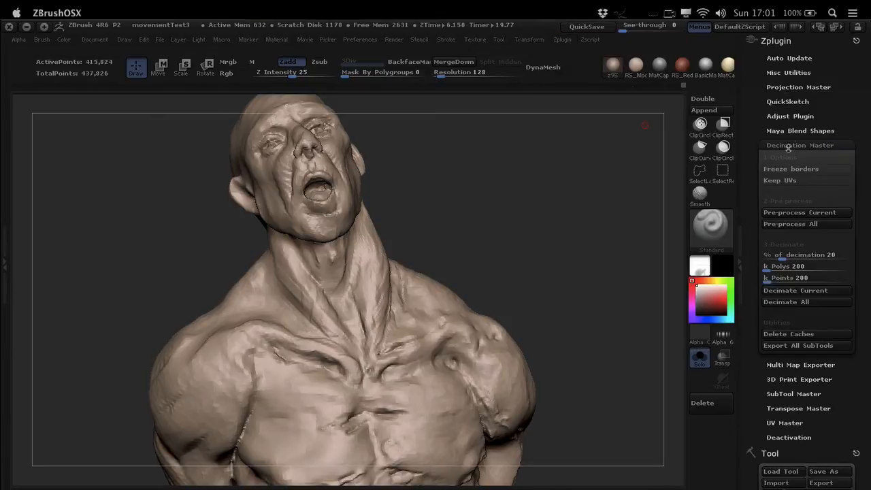
pyautogui.click(801, 145)
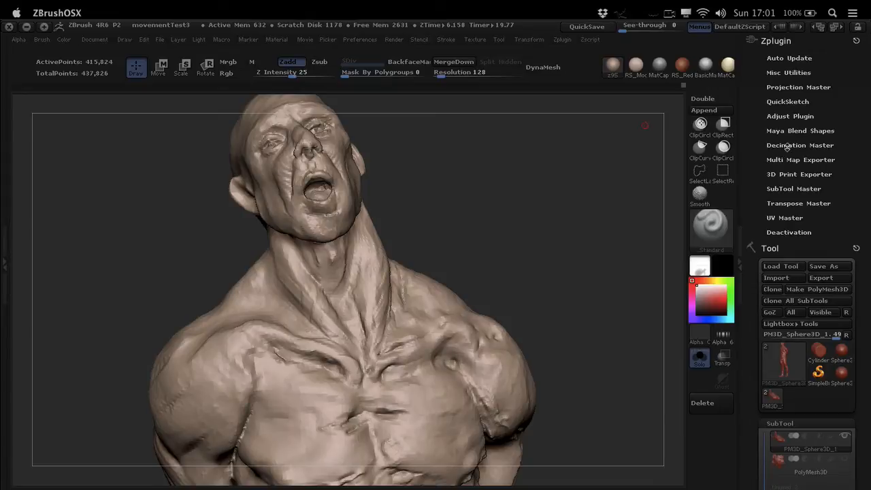
pyautogui.click(801, 144)
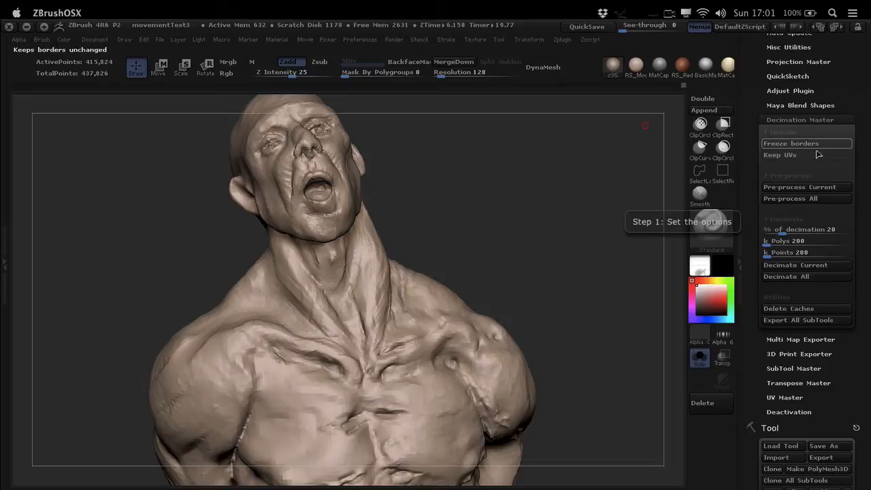
pyautogui.moveTo(779, 155)
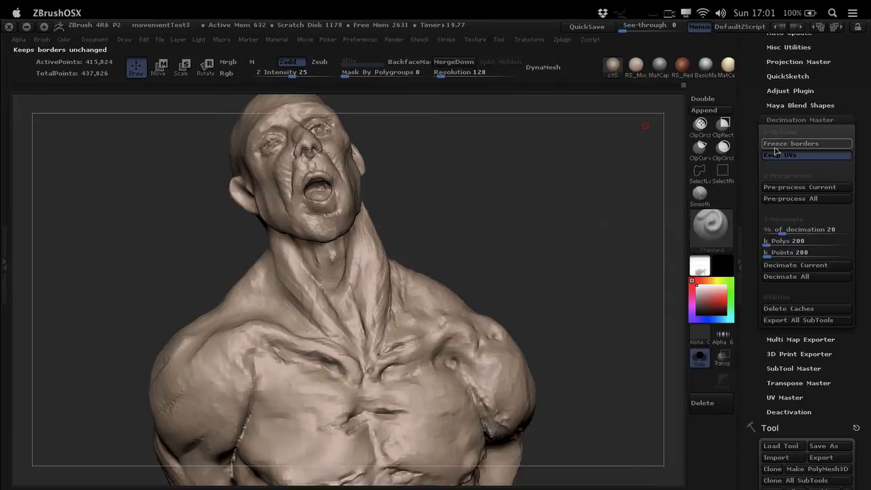
pyautogui.moveTo(790, 143)
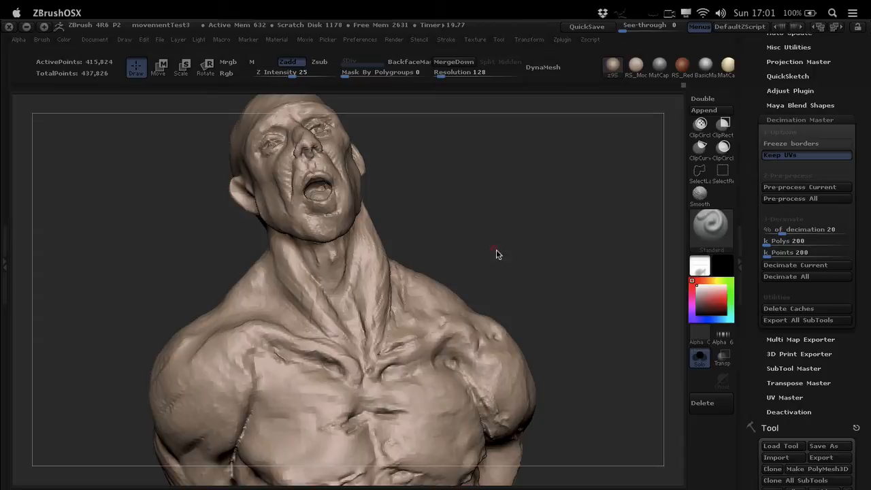
pyautogui.moveTo(512, 219)
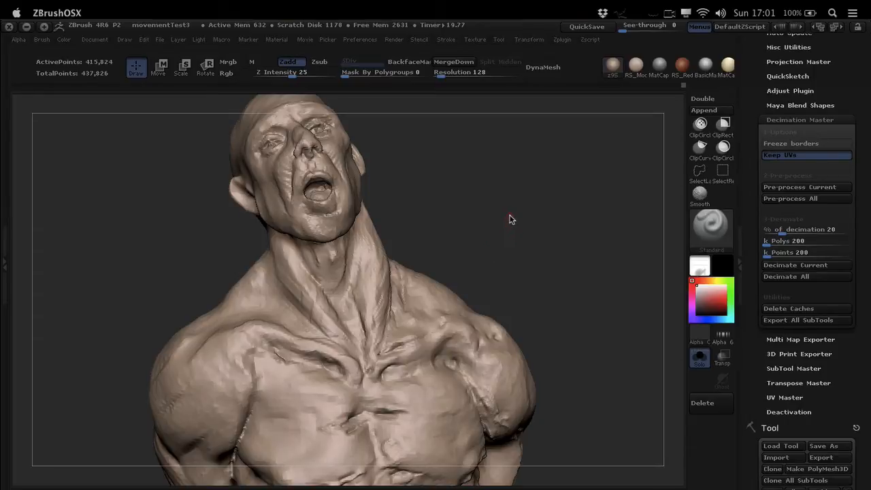
pyautogui.moveTo(517, 229)
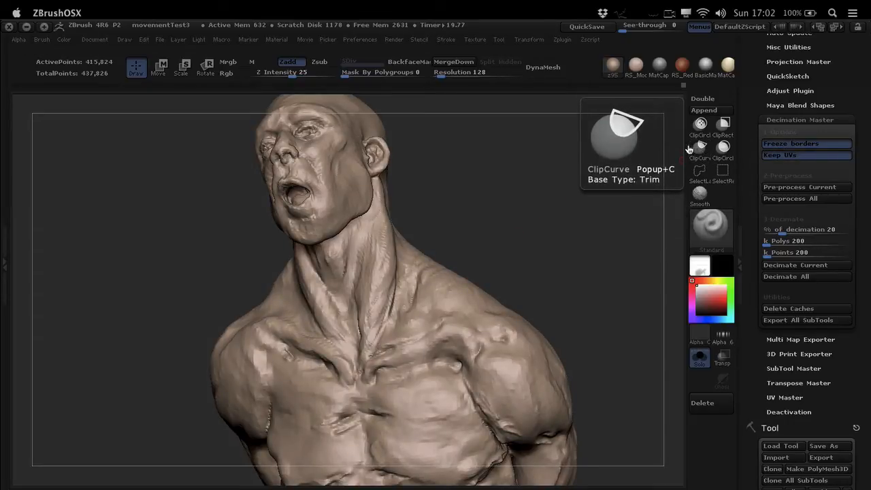
pyautogui.moveTo(684, 150)
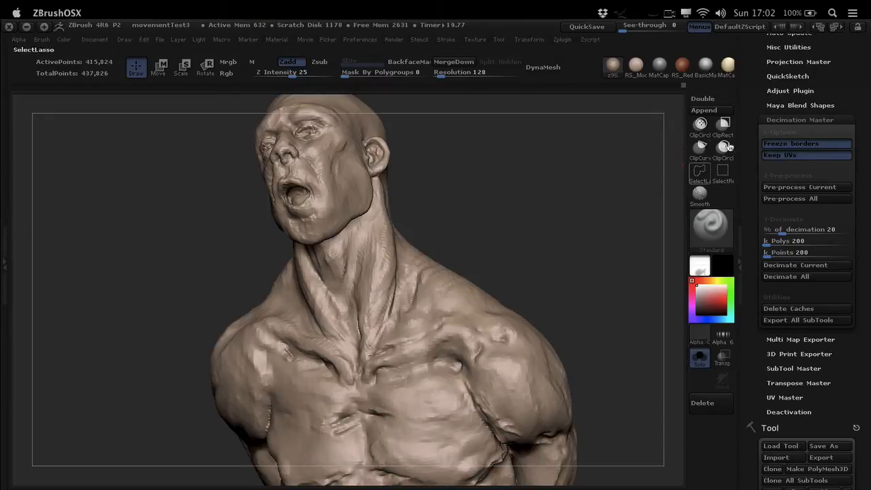
pyautogui.moveTo(806, 143)
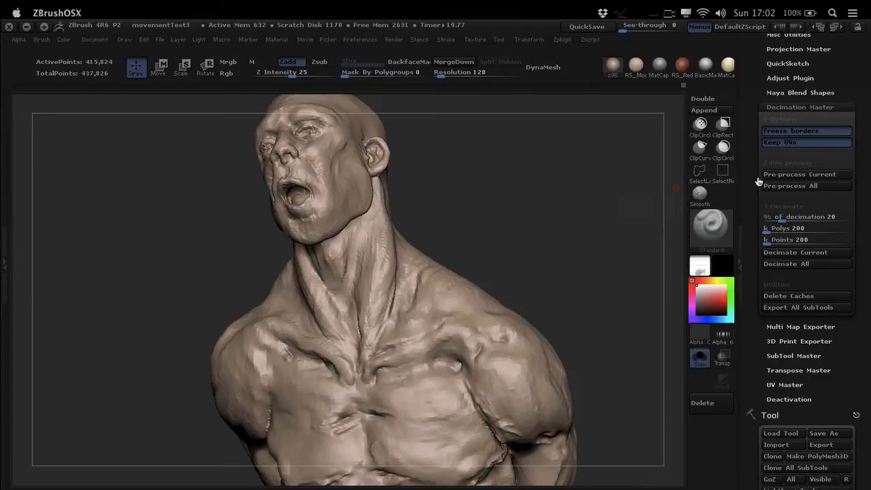
pyautogui.moveTo(790, 185)
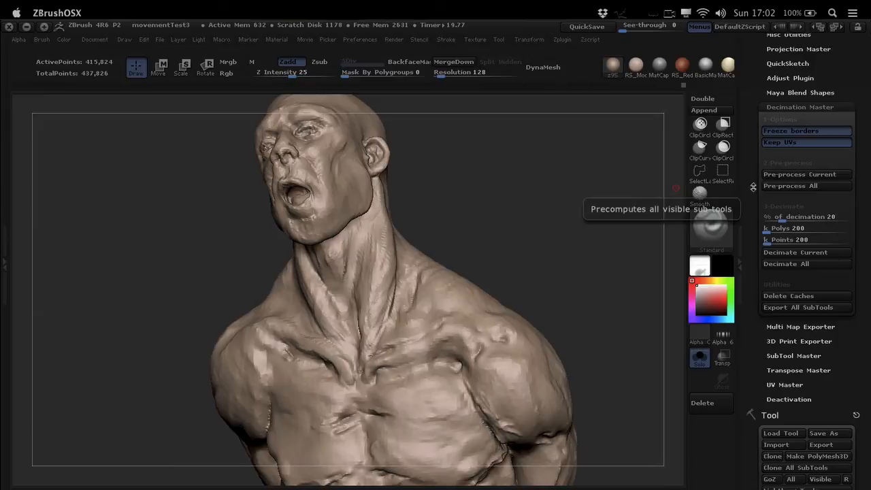
pyautogui.moveTo(620, 254)
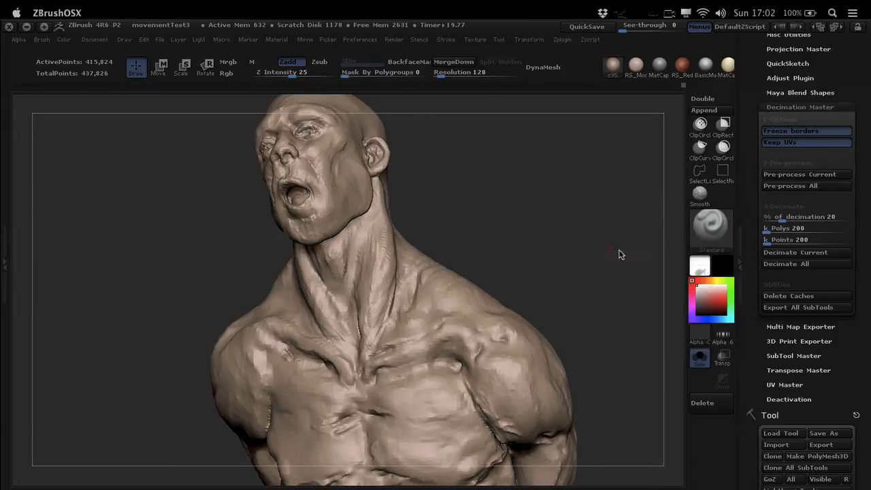
pyautogui.moveTo(640, 229)
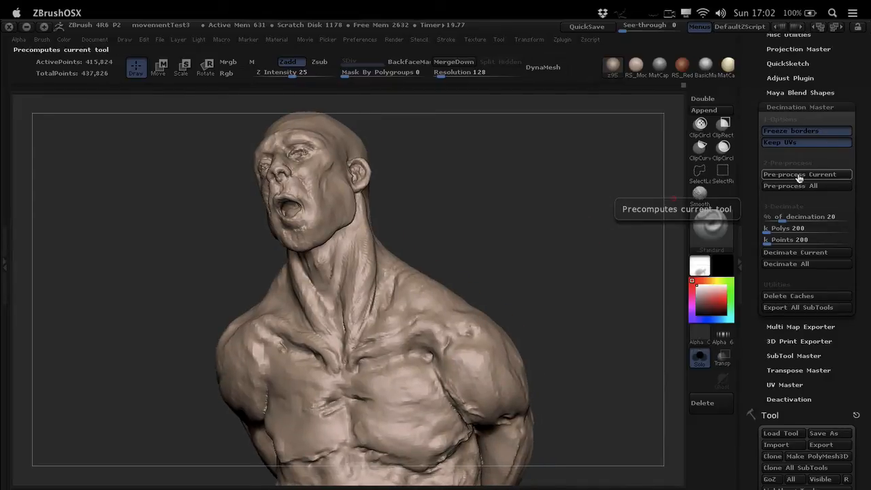
pyautogui.click(806, 175)
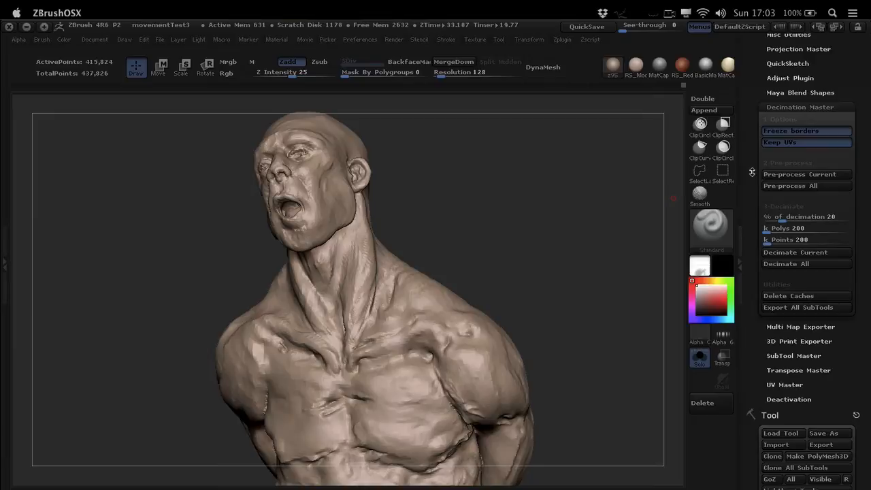
pyautogui.moveTo(575, 232)
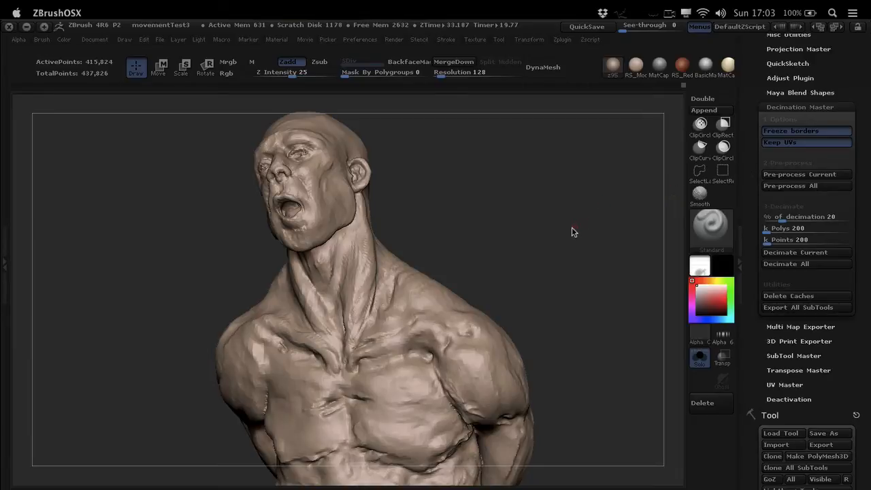
pyautogui.moveTo(575, 212)
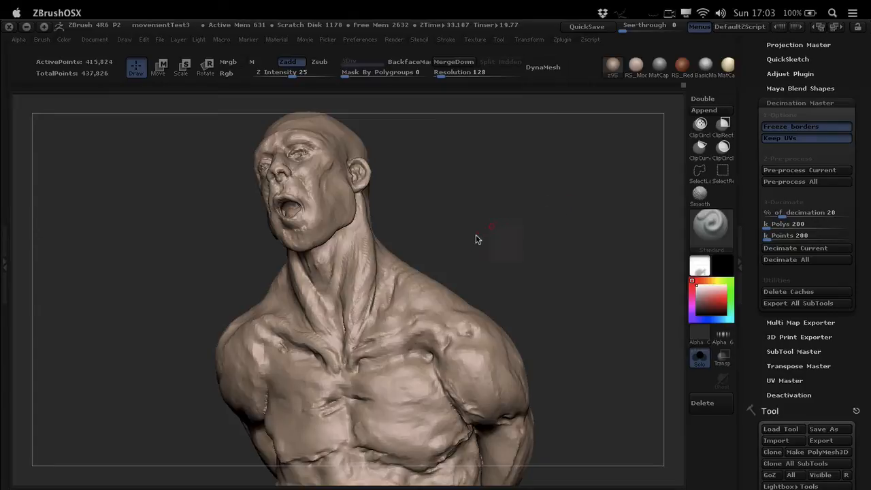
pyautogui.moveTo(476, 238); pyautogui.dragTo(640, 198)
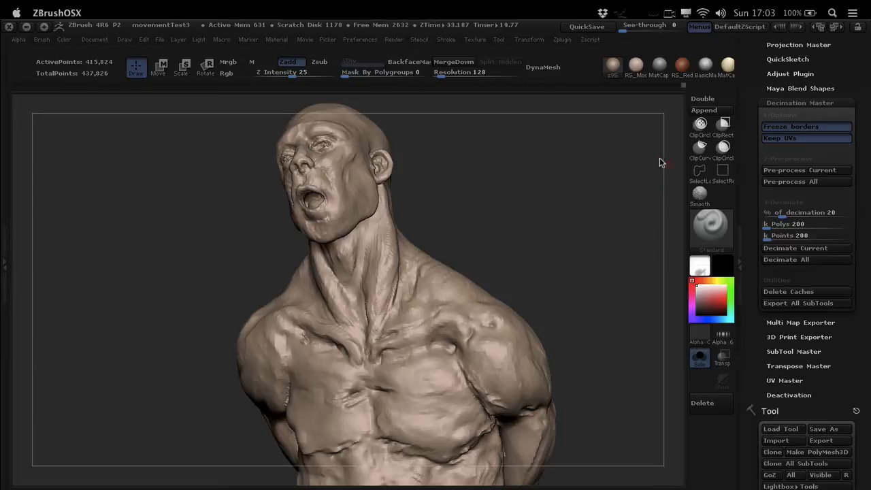
pyautogui.moveTo(661, 162); pyautogui.dragTo(474, 209)
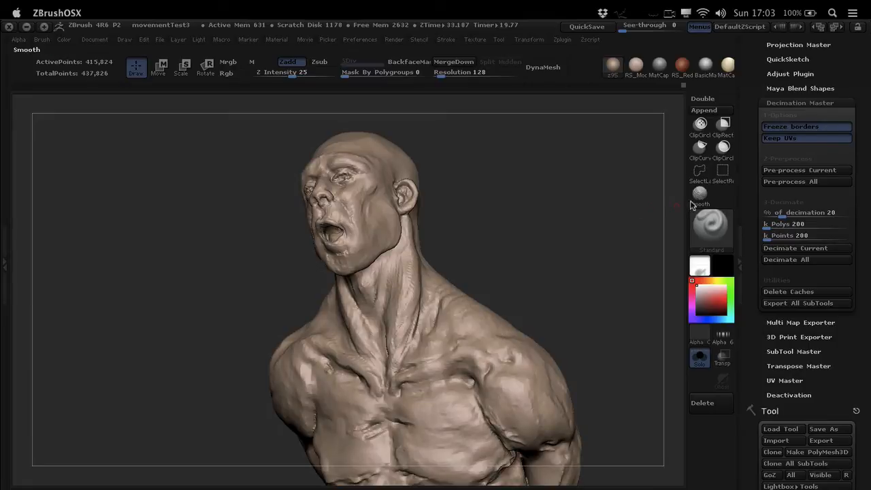
pyautogui.moveTo(551, 212)
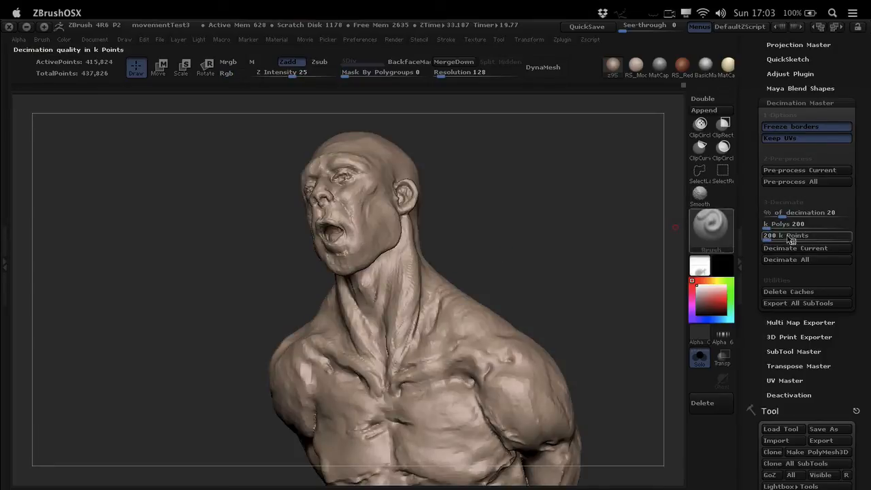
# Decimate the bust at 20 percent to about 83,000 points and orbit to check detail.
pyautogui.click(806, 248)
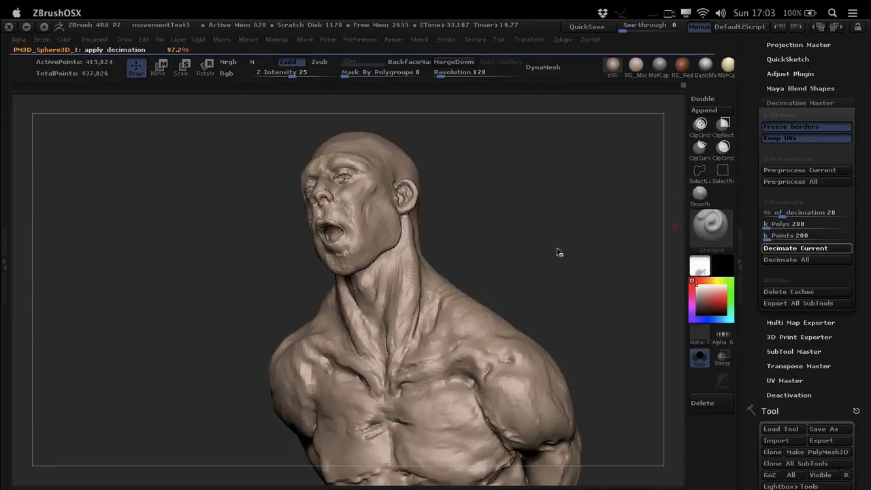
pyautogui.click(795, 247)
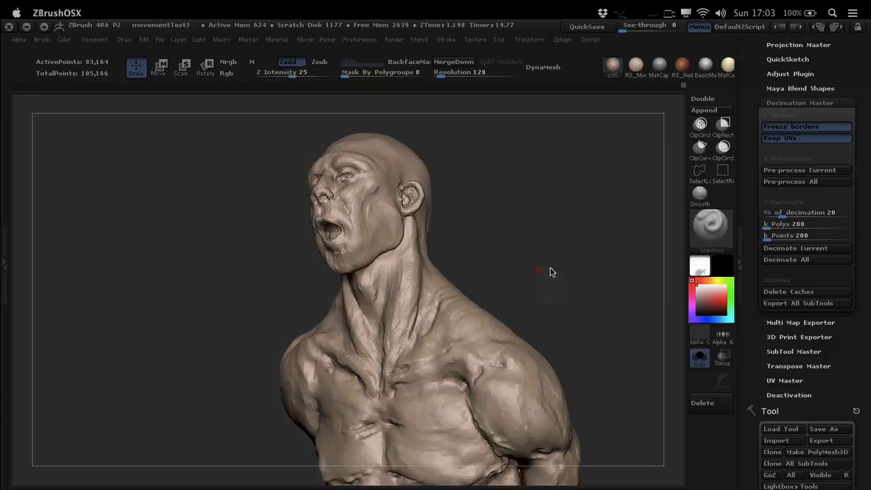
pyautogui.moveTo(552, 272); pyautogui.dragTo(522, 265)
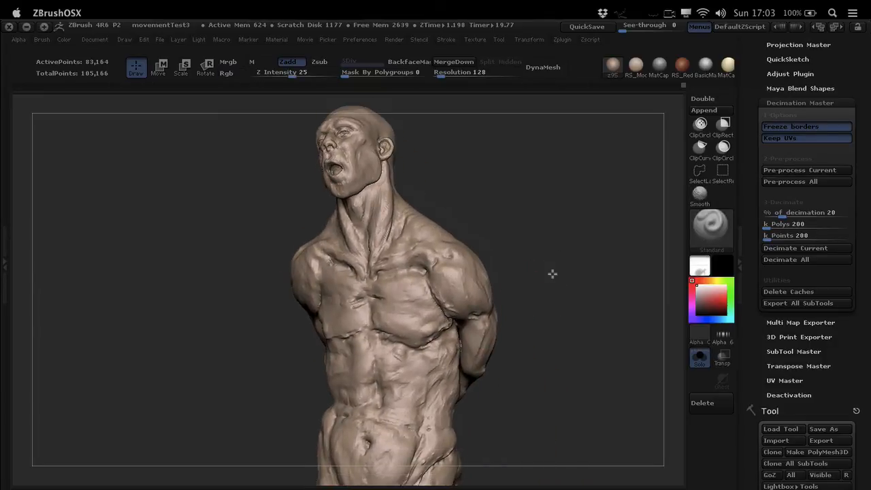
# Lower the decimation percentage to 10 and decimate again to about 41,582 points.
pyautogui.click(806, 213)
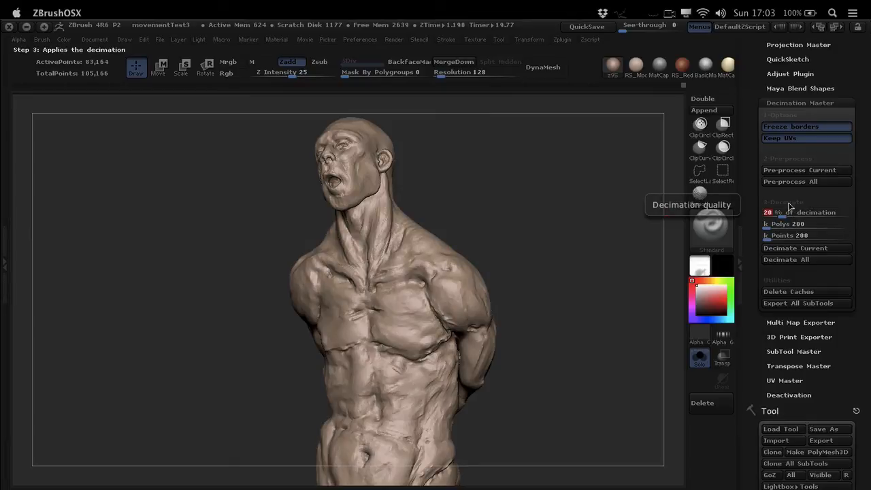
pyautogui.click(795, 248)
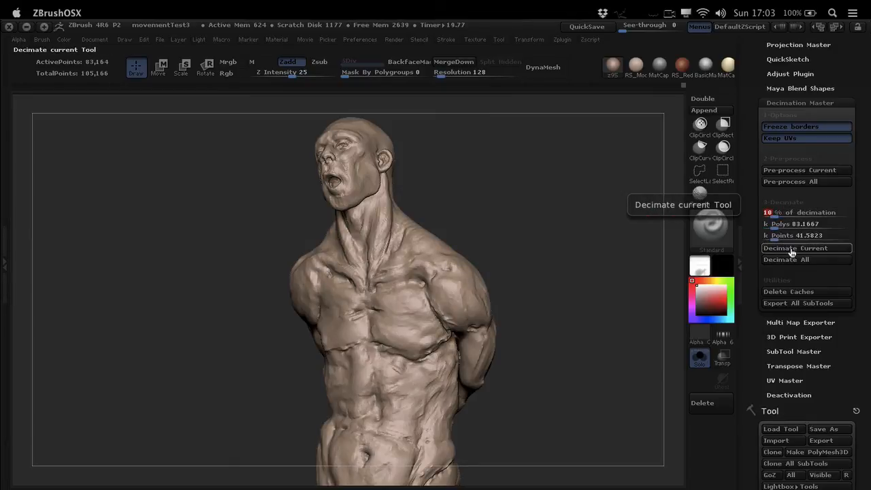
pyautogui.click(795, 248)
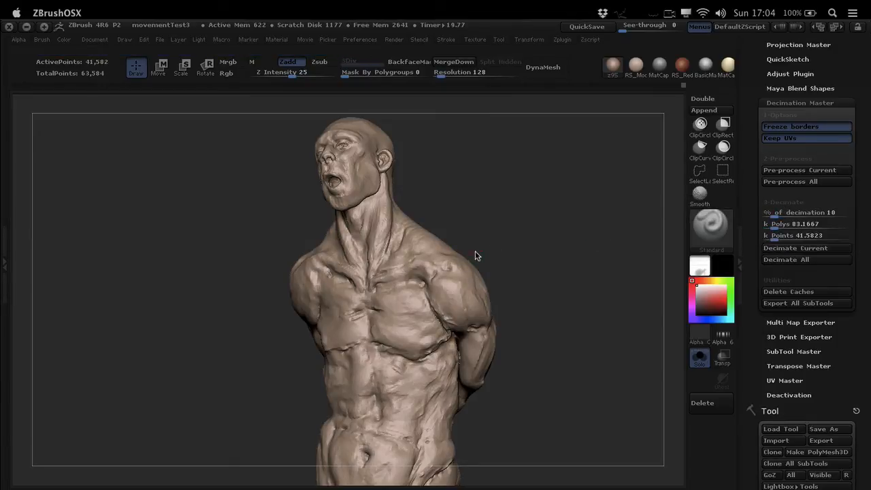
# Zoom in on the face to inspect the low-poly facets of the 41,600-point bust.
pyautogui.moveTo(477, 256); pyautogui.dragTo(447, 278)
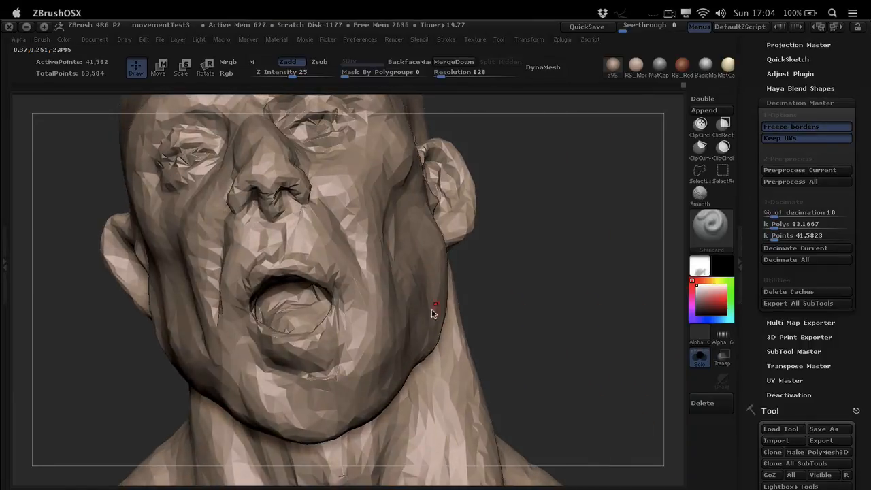
pyautogui.moveTo(436, 304); pyautogui.dragTo(394, 294)
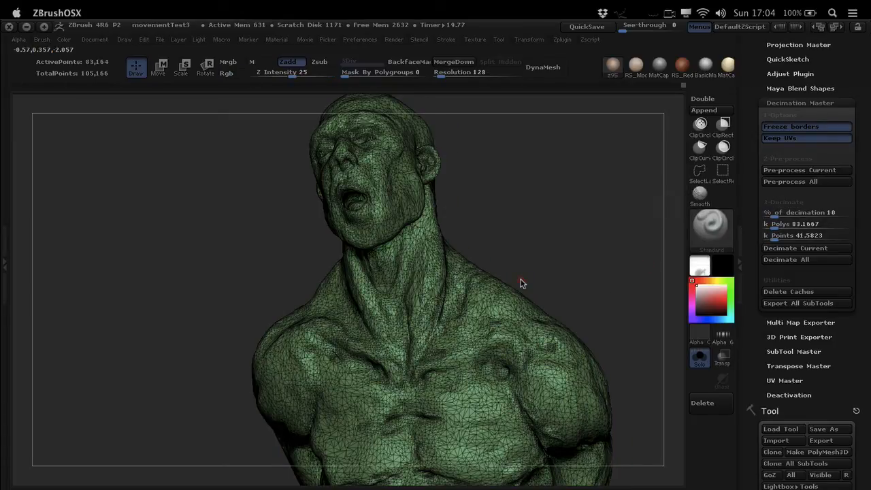
pyautogui.moveTo(668, 210)
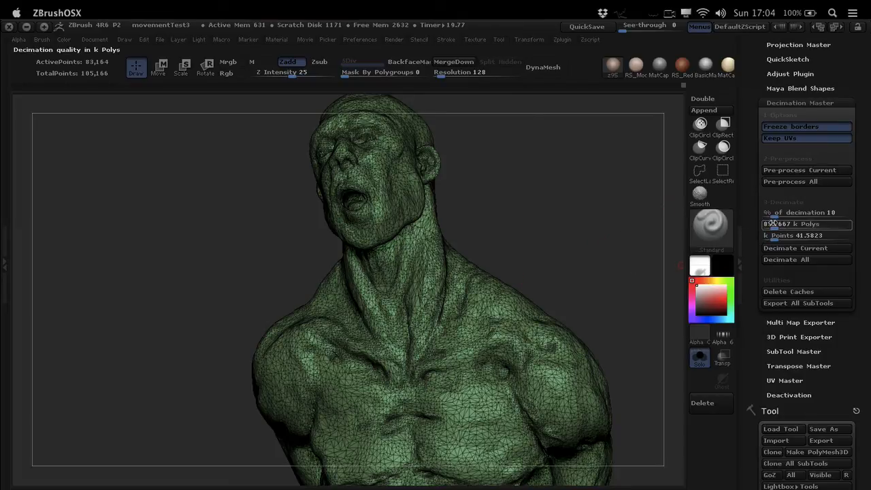
# Enter a k Polys target of about 16.6 and decimate the bust to roughly 8,316 points.
pyautogui.click(807, 213)
pyautogui.write('2')
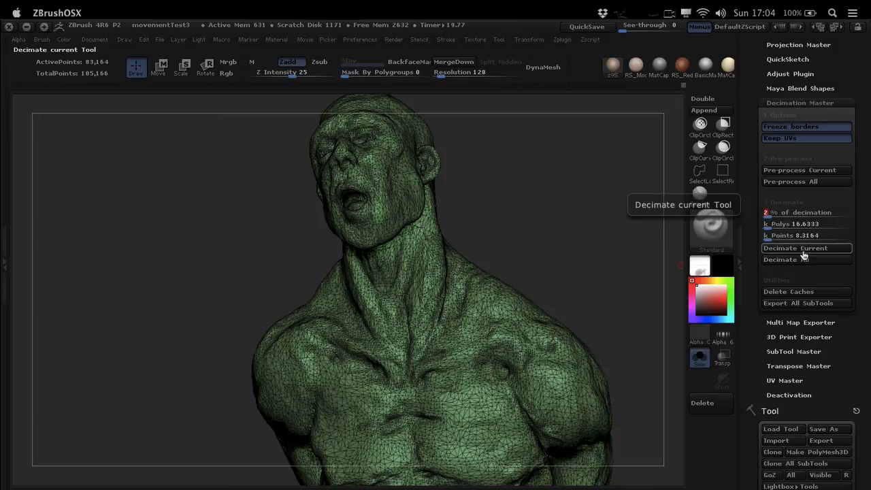
pyautogui.click(795, 248)
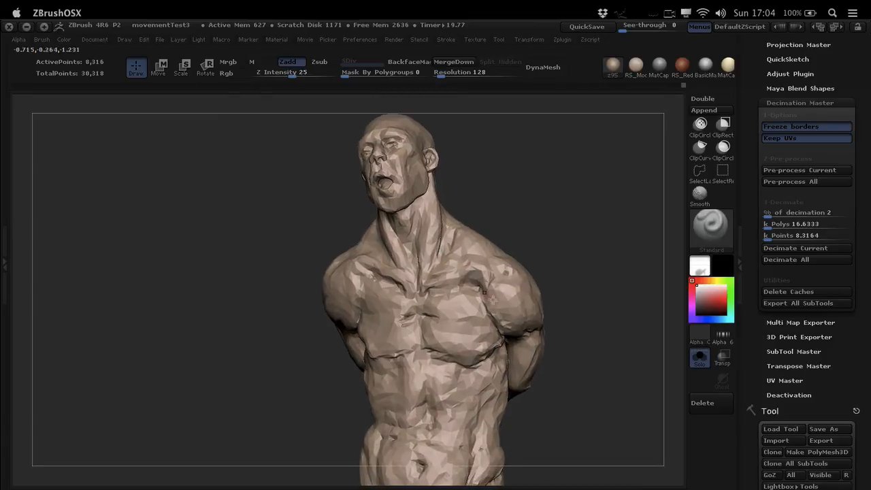
pyautogui.moveTo(493, 300); pyautogui.dragTo(468, 294)
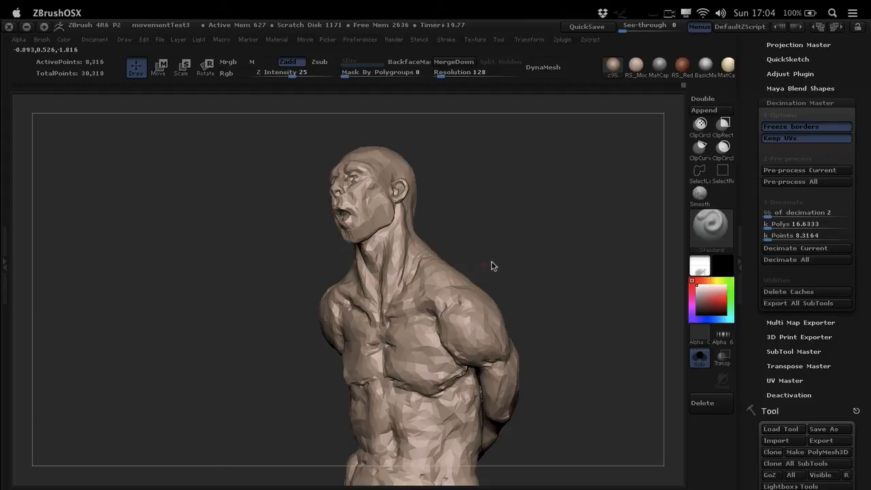
pyautogui.moveTo(504, 229)
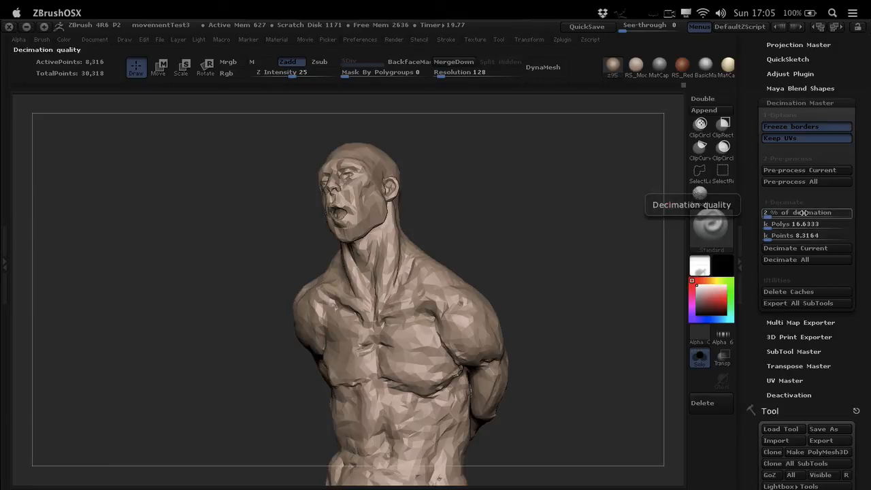
pyautogui.moveTo(789, 292)
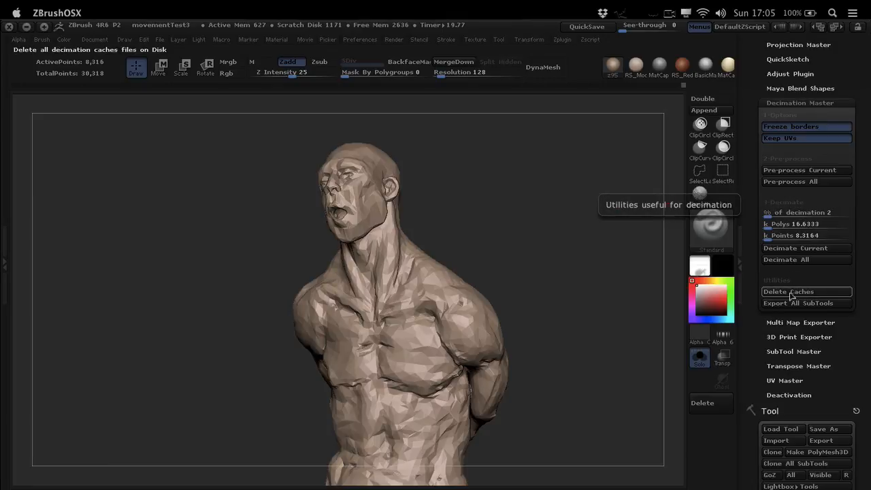
pyautogui.moveTo(784, 302)
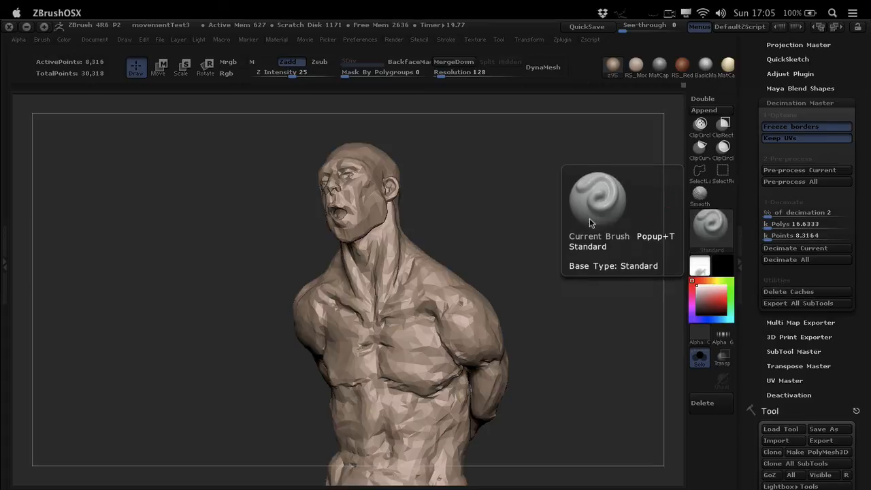
pyautogui.moveTo(559, 231)
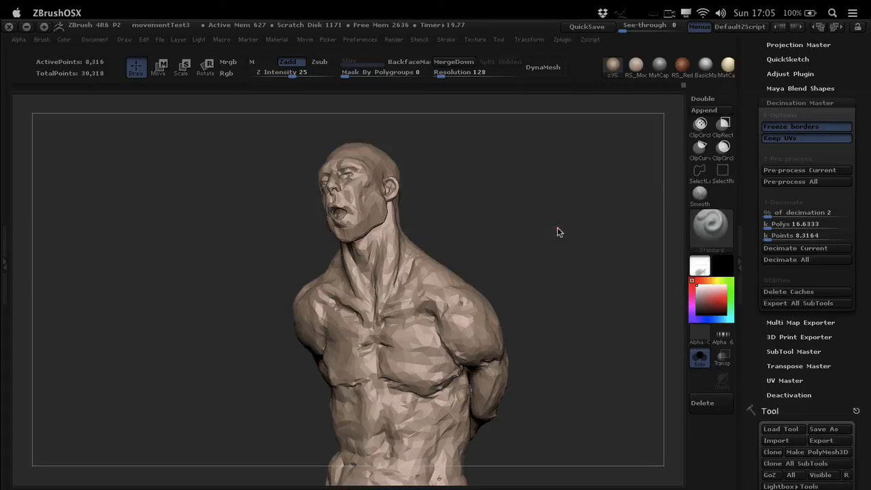